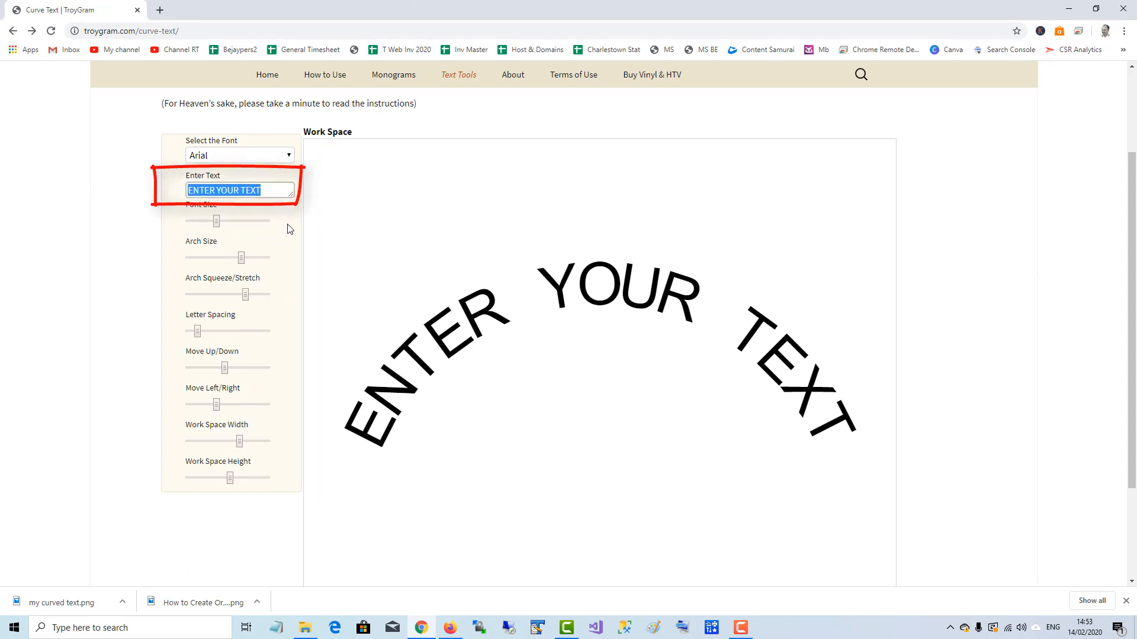
Replace the placeholder with "This is my curved text" and nudge the layout slider.
{"action": "type", "text": "This is my curved text"}
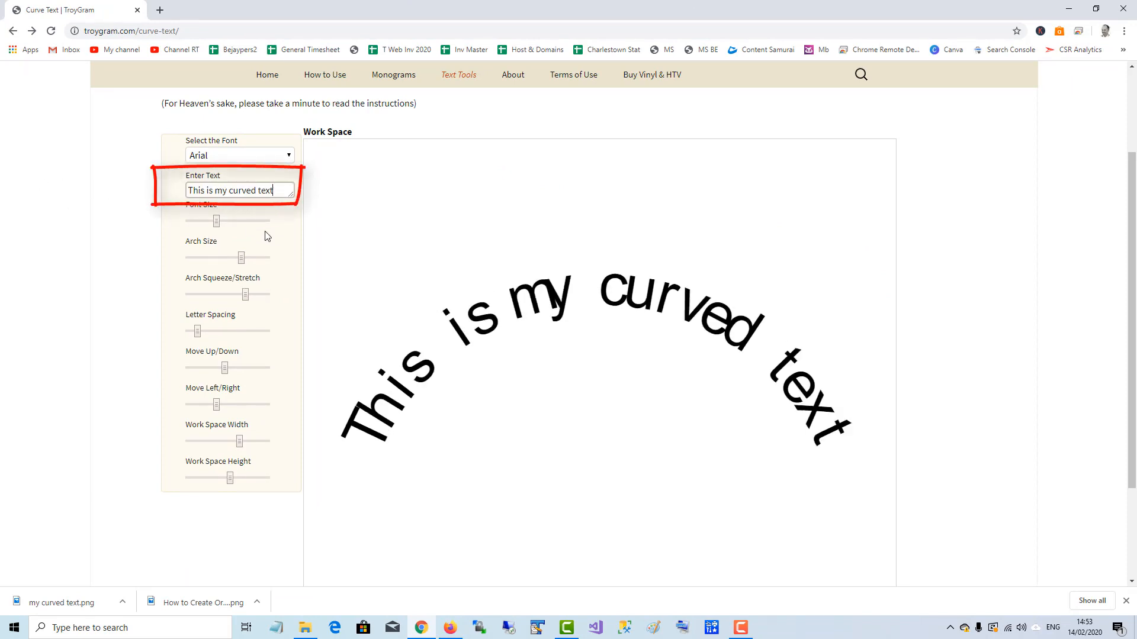
{"action": "left_click_drag", "start_coordinate": [259, 257], "coordinate": [236, 257]}
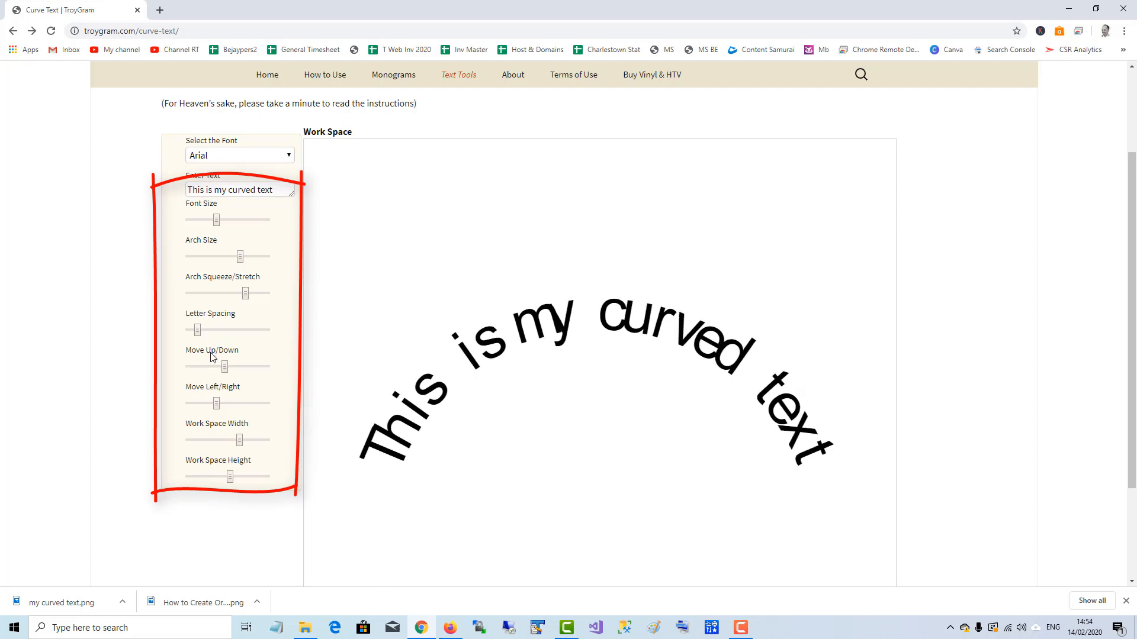
{"action": "mouse_move", "coordinate": [232, 478]}
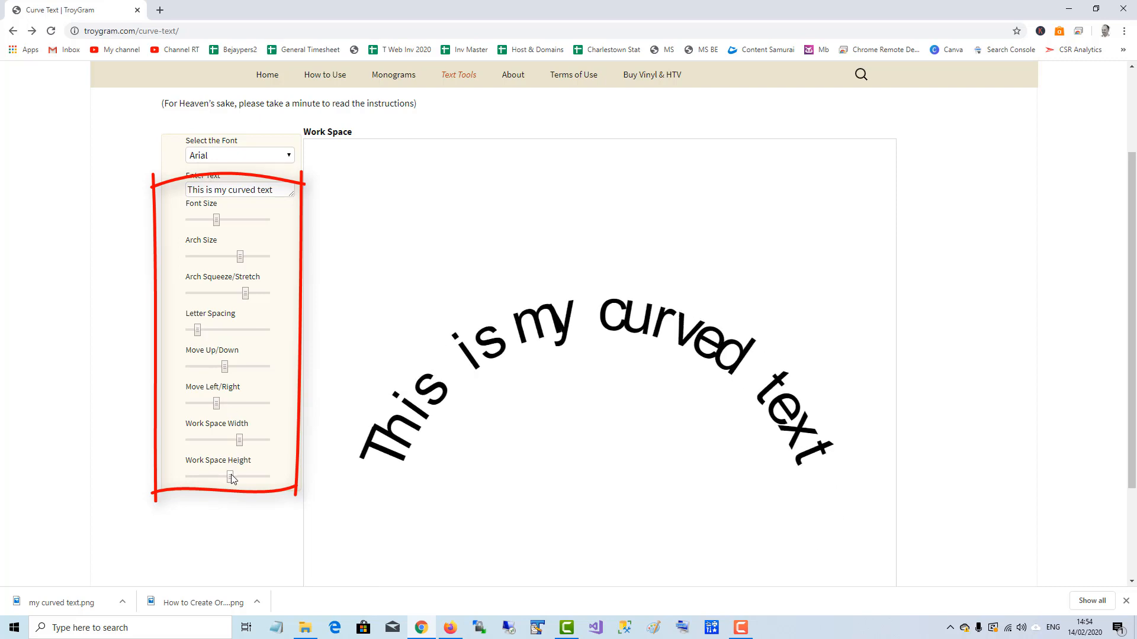
Reduce the Work Space Height so the curved text sits higher with less empty space.
{"action": "left_click_drag", "start_coordinate": [233, 478], "coordinate": [224, 477]}
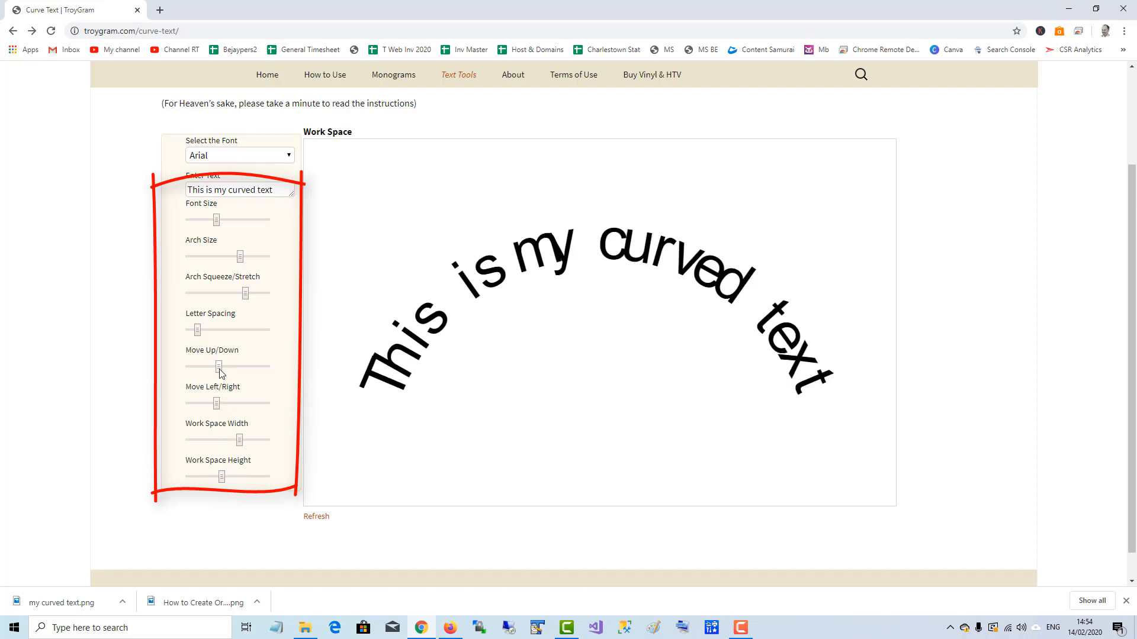
{"action": "mouse_move", "coordinate": [219, 372]}
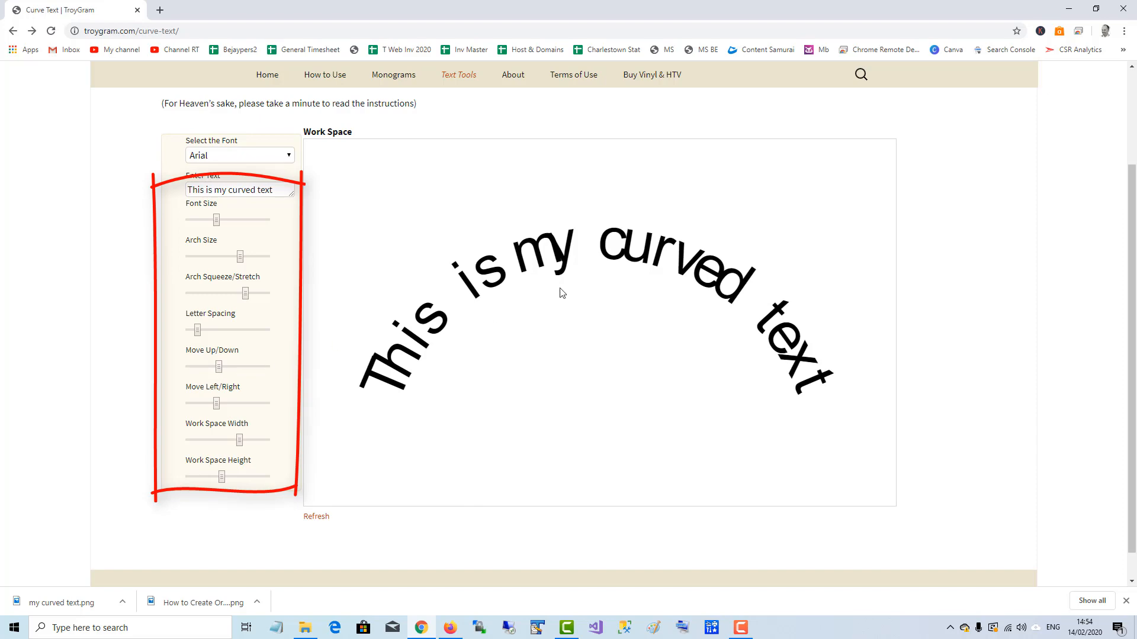
Save the curved text image to Downloads as my curve text.png and switch to Google Docs.
{"action": "right_click", "coordinate": [562, 294]}
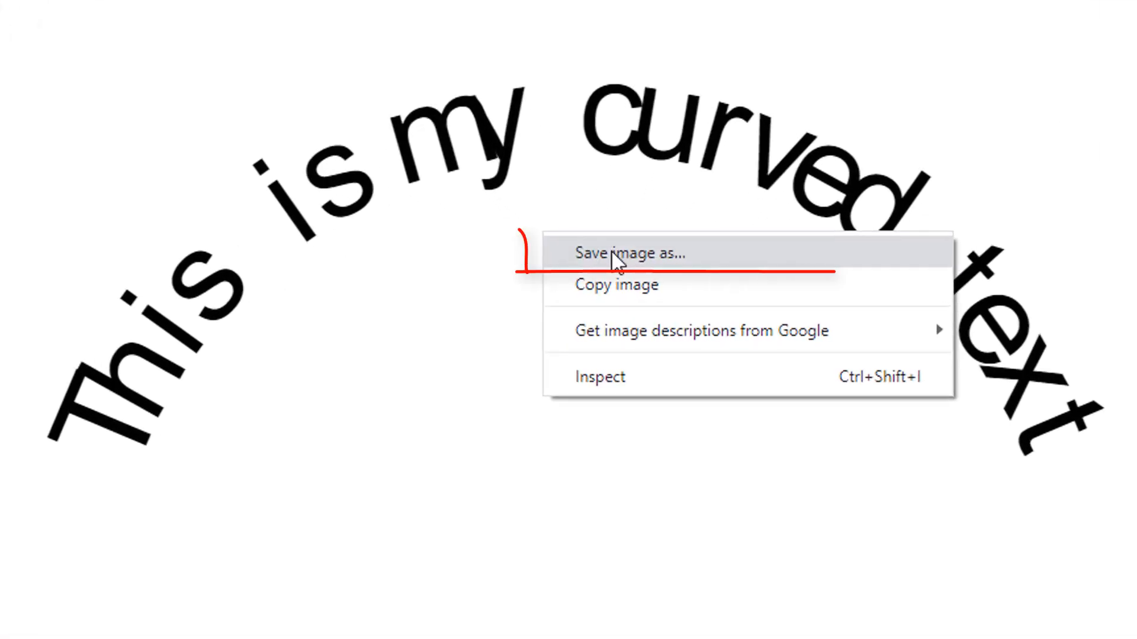
{"action": "left_click", "coordinate": [615, 254]}
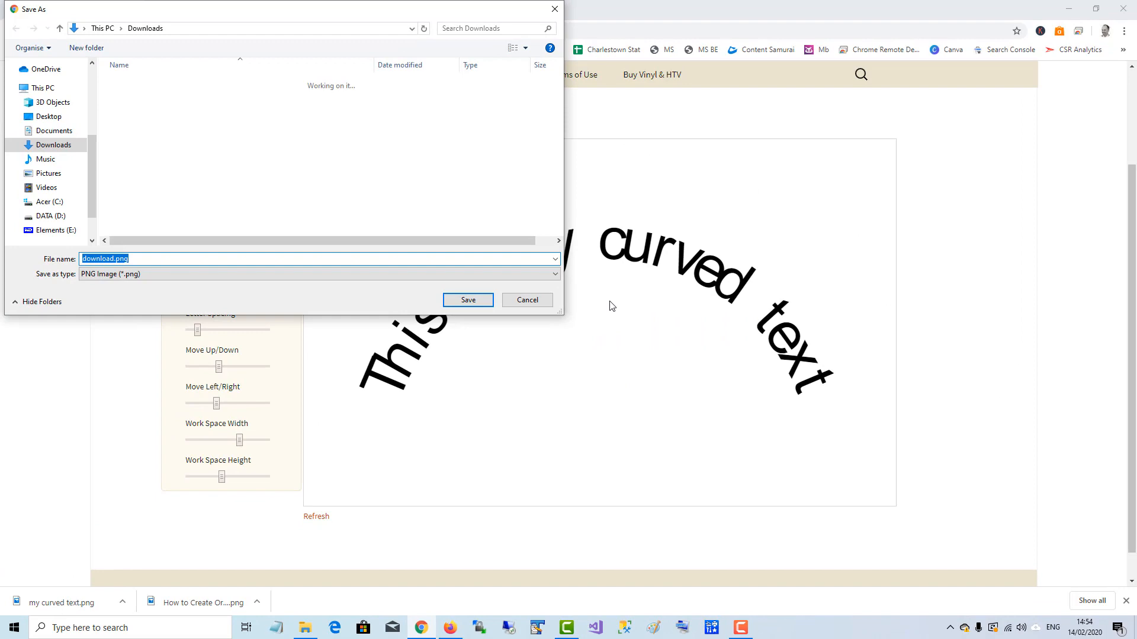
{"action": "left_click", "coordinate": [114, 258]}
{"action": "type", "text": "my "}
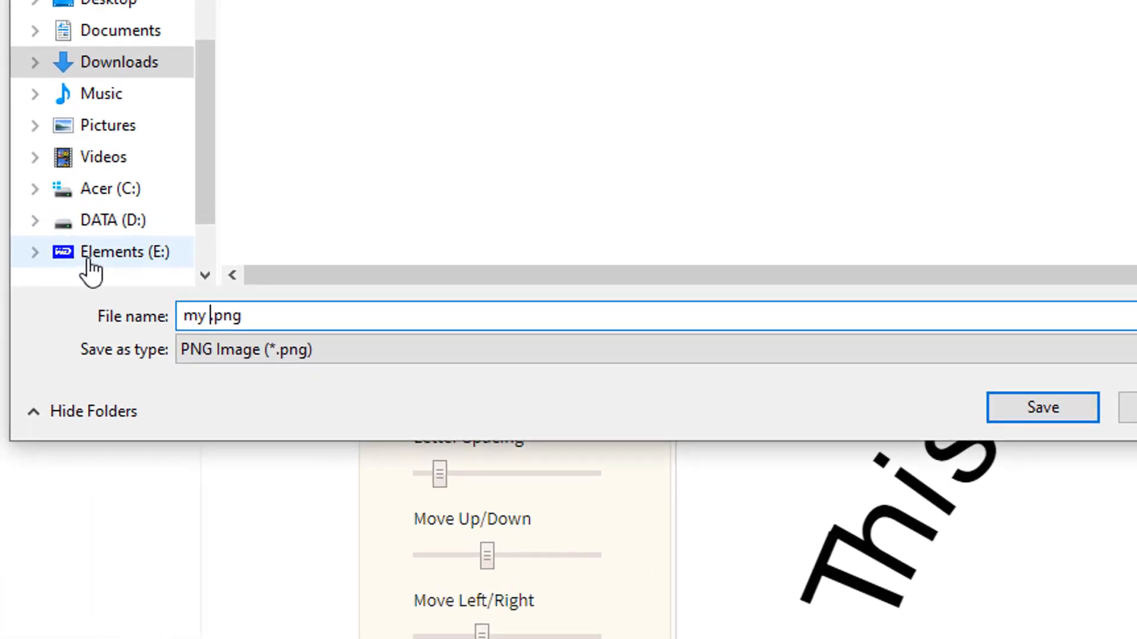
{"action": "type", "text": "curve text"}
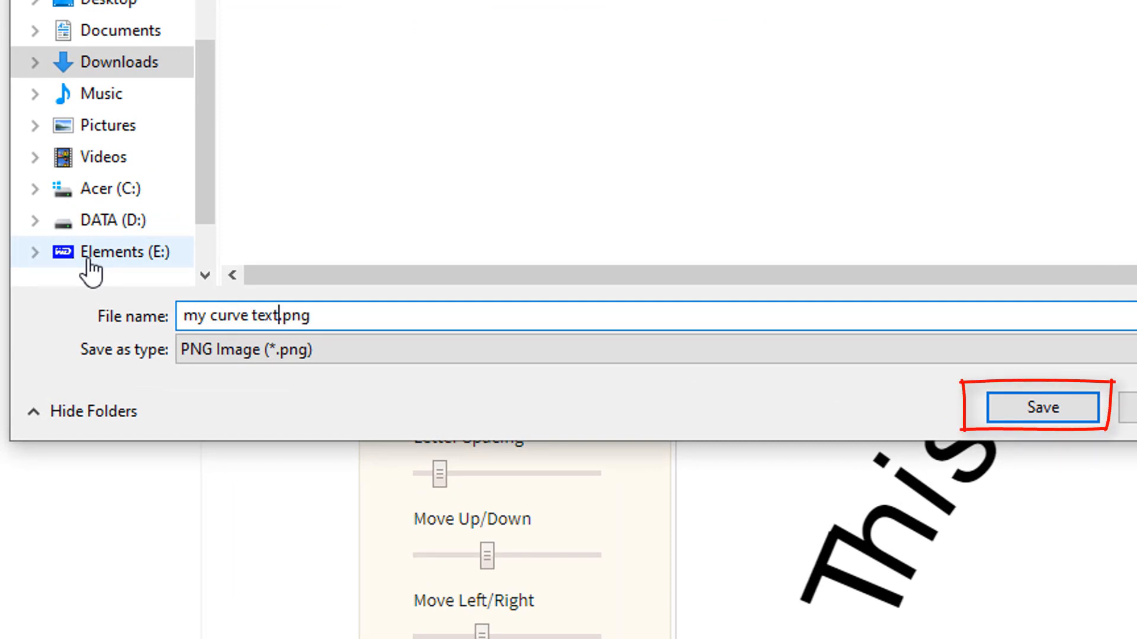
{"action": "left_click", "coordinate": [1042, 408]}
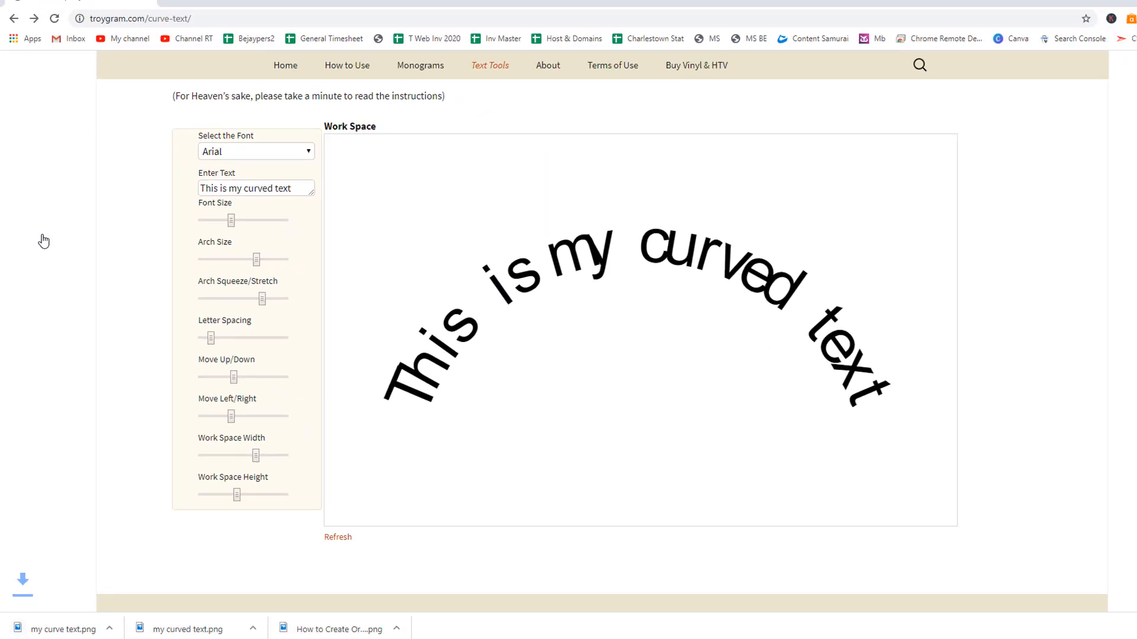
{"action": "key", "text": "alt+tab"}
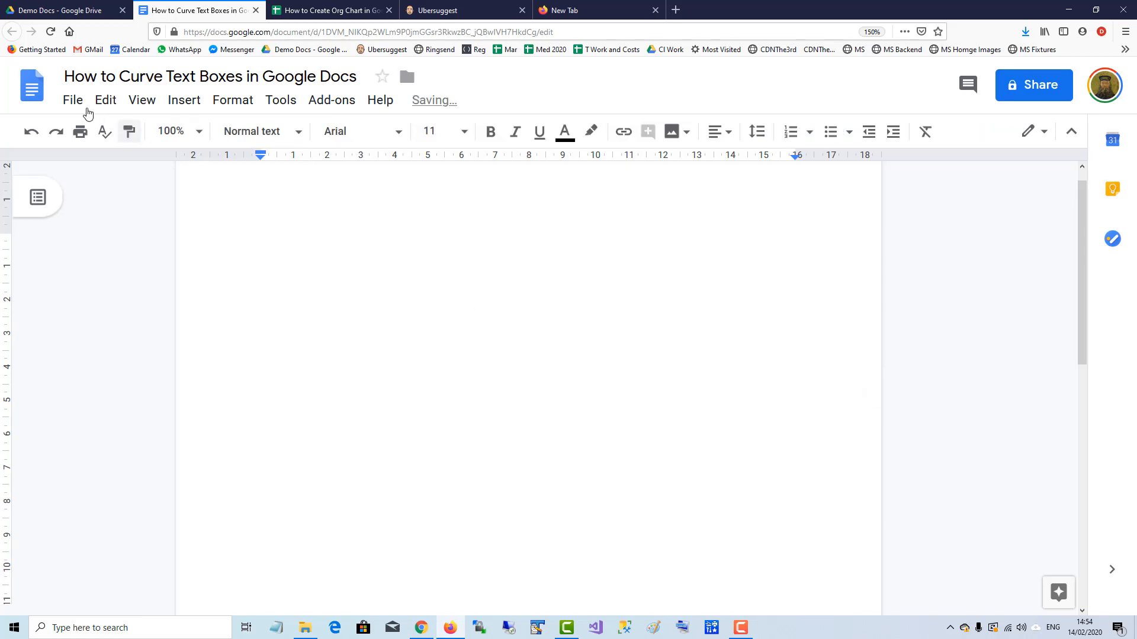
Insert my curve text.png into the document via Insert > Image > Upload from computer.
{"action": "left_click", "coordinate": [183, 99]}
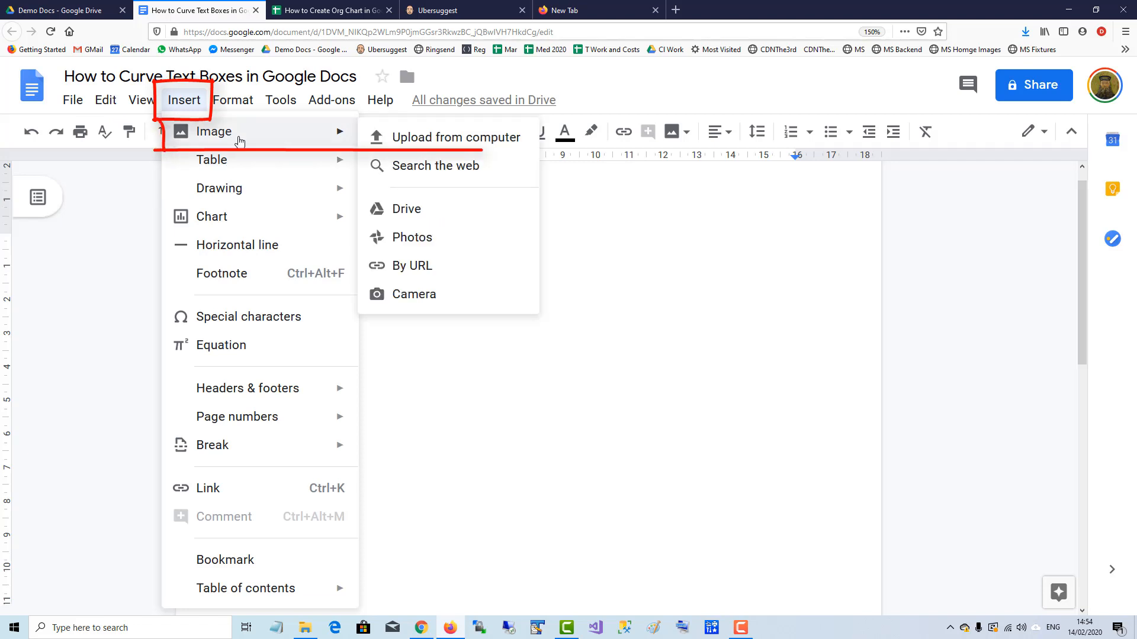
{"action": "mouse_move", "coordinate": [433, 146]}
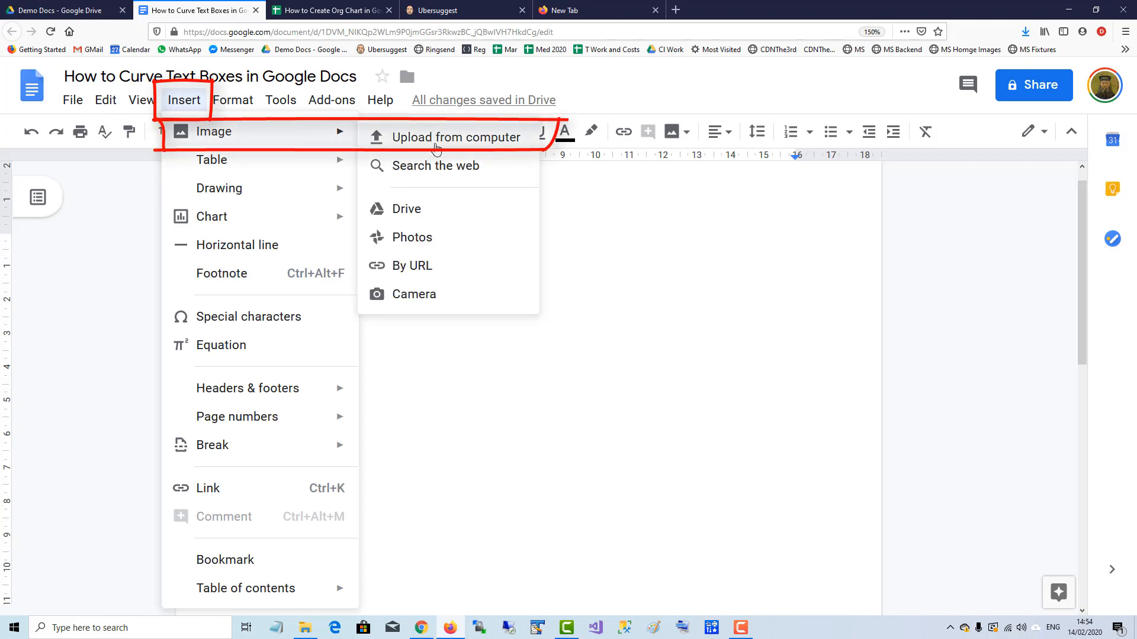
{"action": "left_click", "coordinate": [457, 137]}
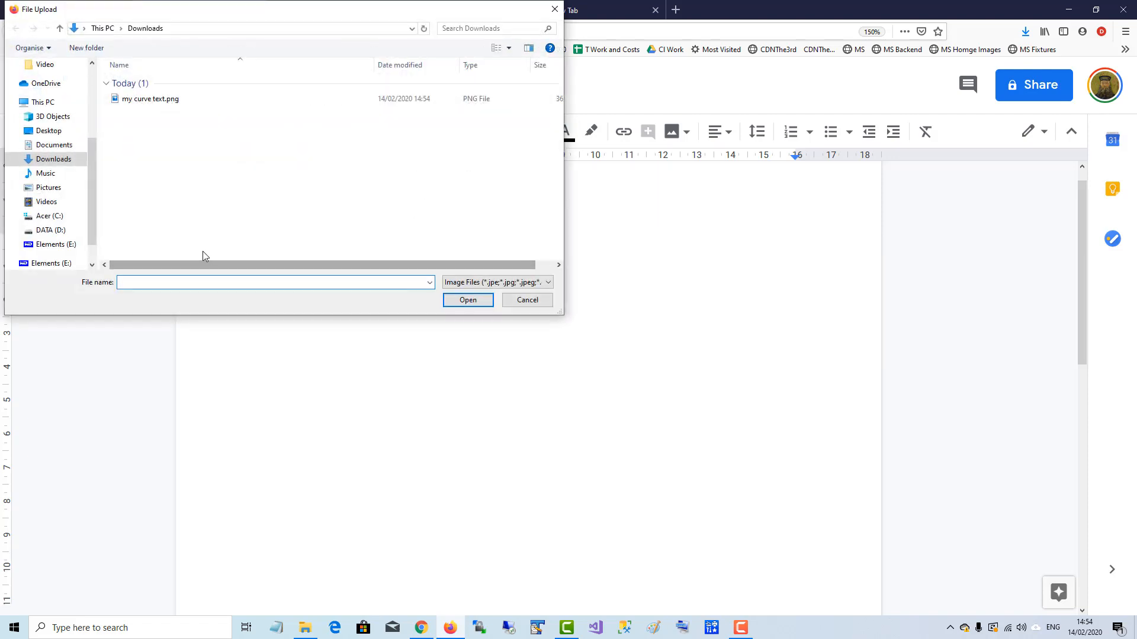
{"action": "left_click", "coordinate": [527, 301]}
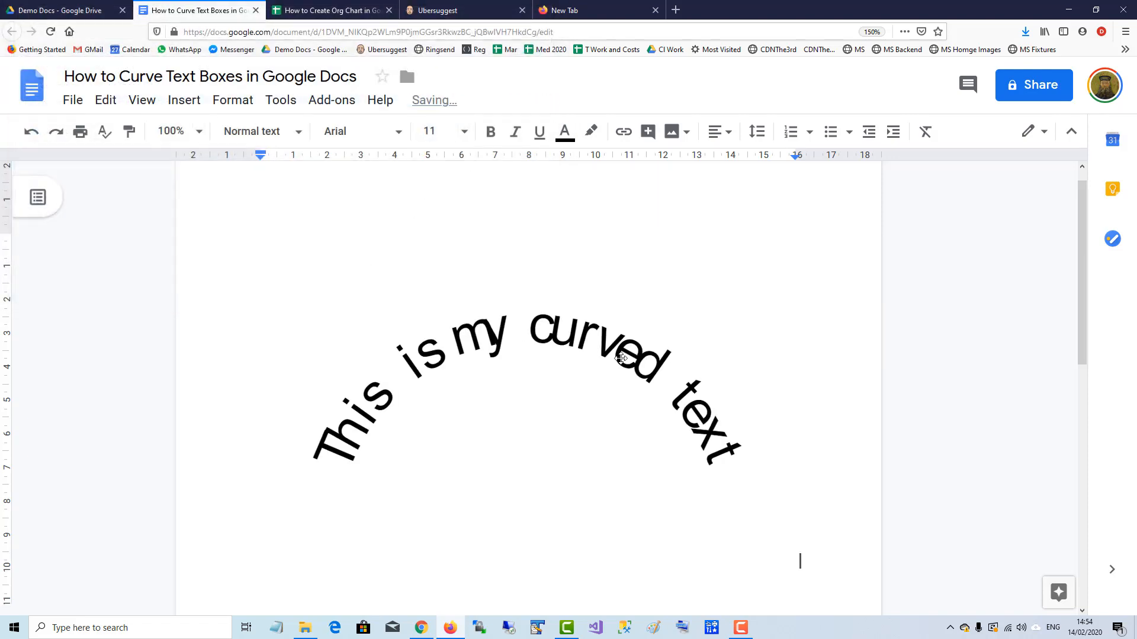
{"action": "left_click", "coordinate": [619, 358]}
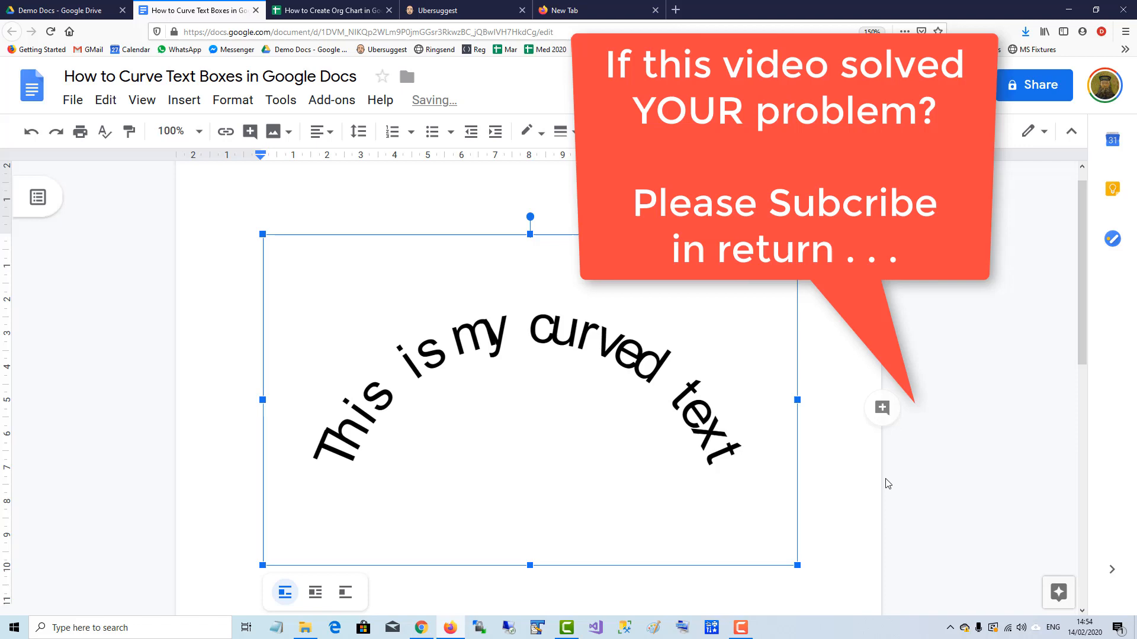
{"action": "left_click", "coordinate": [869, 494]}
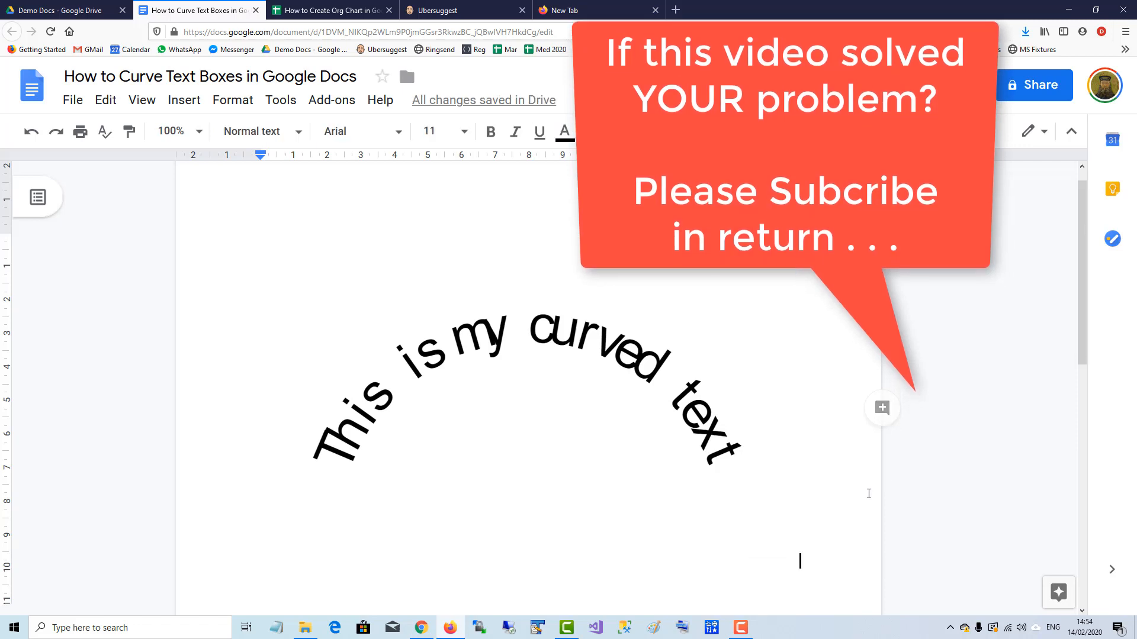